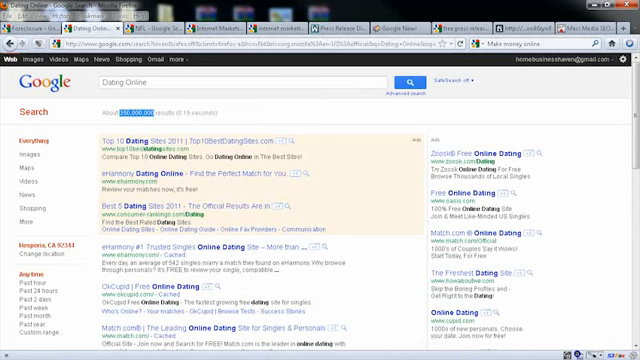
Scroll through the Dating Online, NFL and Foreclosures result pages, ending on the NFL results
{"action": "scroll", "scroll_direction": "down", "scroll_amount": 3}
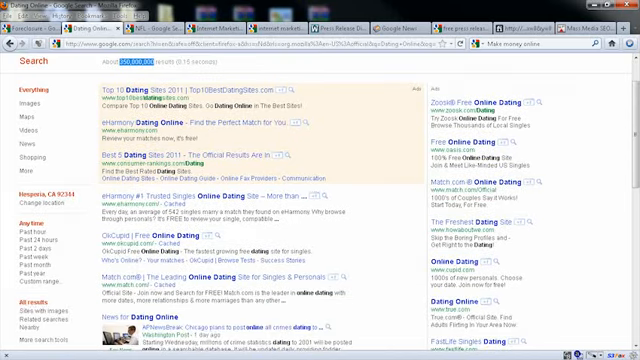
{"action": "scroll", "scroll_direction": "down", "scroll_amount": 3}
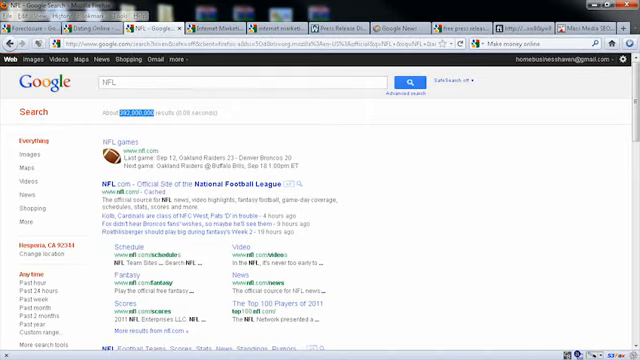
{"action": "scroll", "scroll_direction": "down", "scroll_amount": 3}
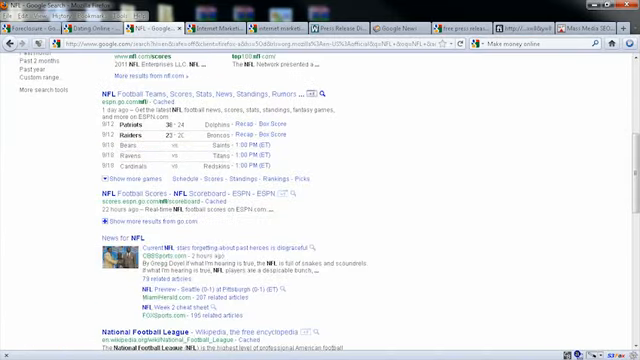
{"action": "scroll", "scroll_direction": "down", "scroll_amount": 3}
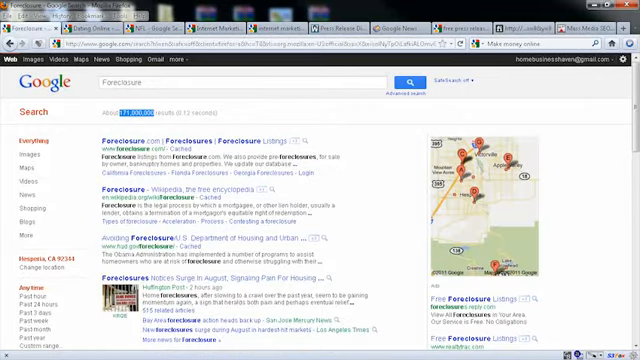
{"action": "scroll", "scroll_direction": "down", "scroll_amount": 3}
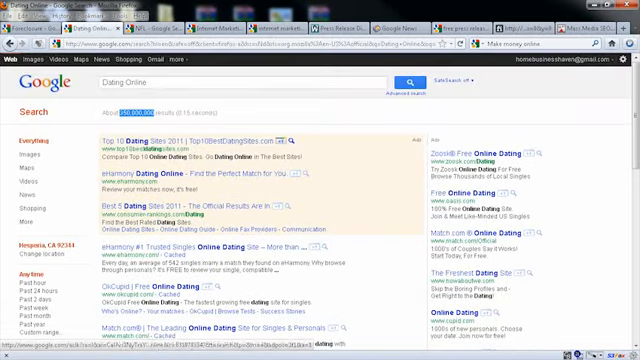
{"action": "scroll", "scroll_direction": "down", "scroll_amount": 3}
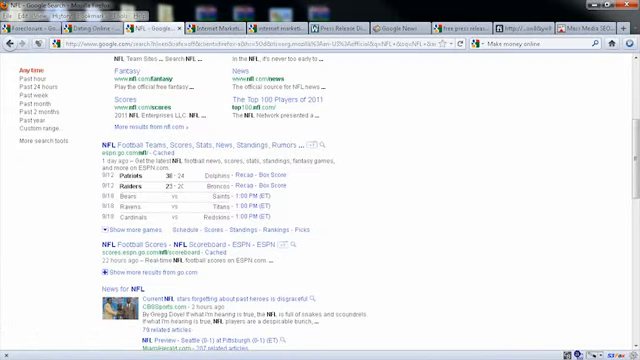
Return to the Dating Online results and scroll further down the list
{"action": "scroll", "scroll_direction": "down", "scroll_amount": 3}
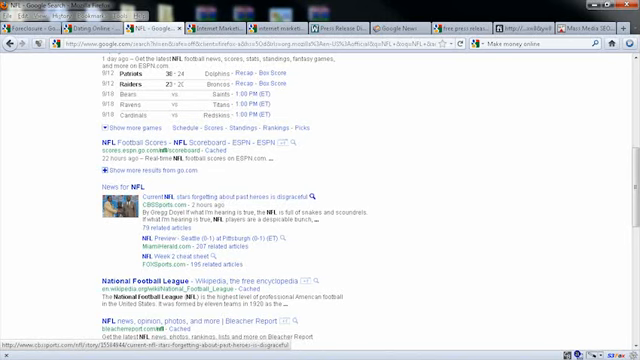
{"action": "left_click", "coordinate": [70, 16]}
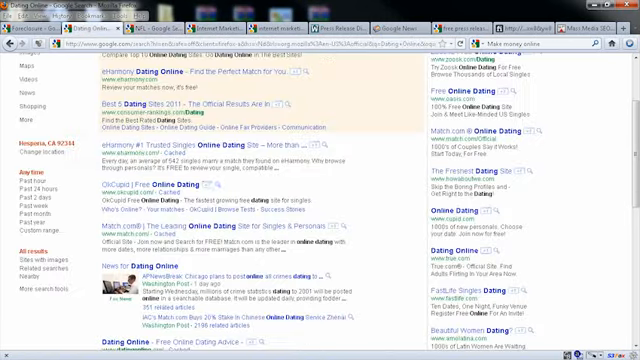
{"action": "scroll", "scroll_direction": "down", "scroll_amount": 3}
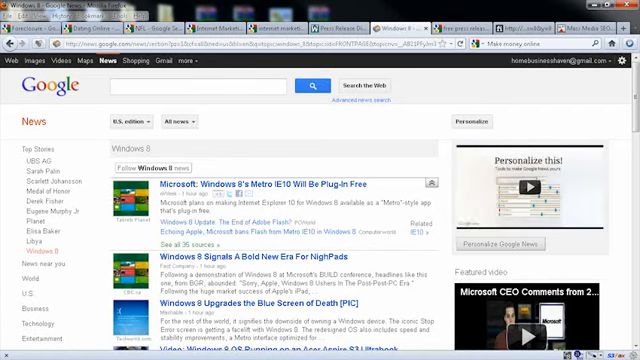
Scroll the Google News list to the 'Windows 8's Metro IE10 Will Be Plug-In Free' story
{"action": "scroll", "scroll_direction": "down", "scroll_amount": 3}
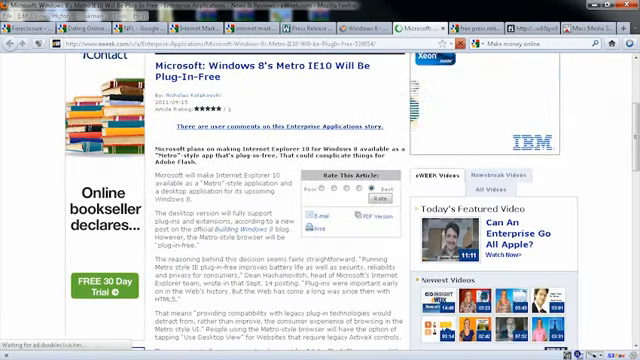
Read down the Metro IE10 article and scroll back up toward the Windows 8 headlines
{"action": "scroll", "scroll_direction": "down", "scroll_amount": 3}
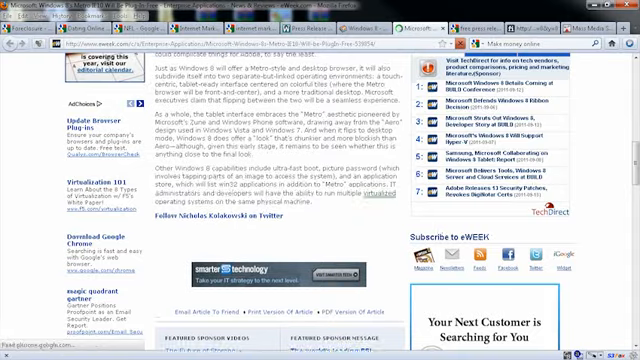
{"action": "scroll", "scroll_direction": "up", "scroll_amount": 3}
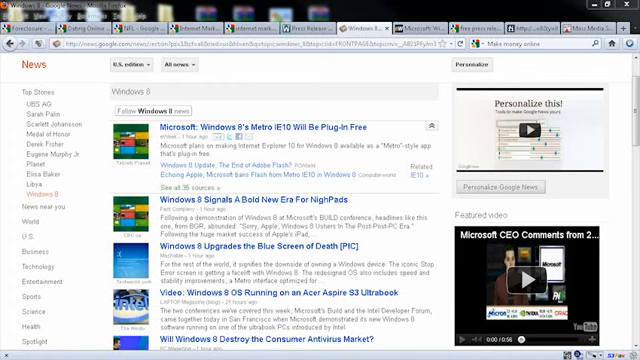
{"action": "mouse_move", "coordinate": [596, 8]}
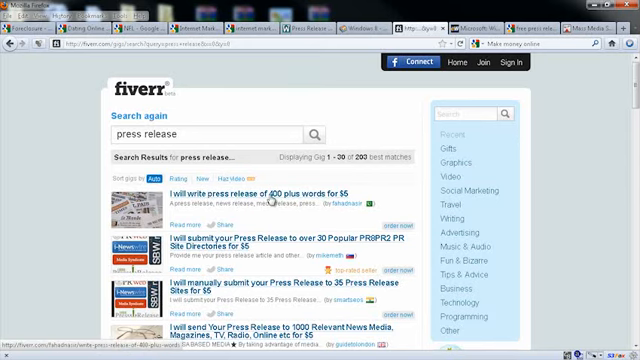
{"action": "mouse_move", "coordinate": [300, 198]}
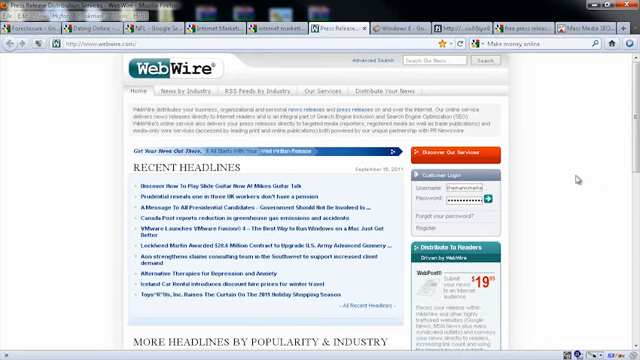
Scroll through the Recent Headlines section of the WebWire home page
{"action": "scroll", "scroll_direction": "down", "scroll_amount": 3}
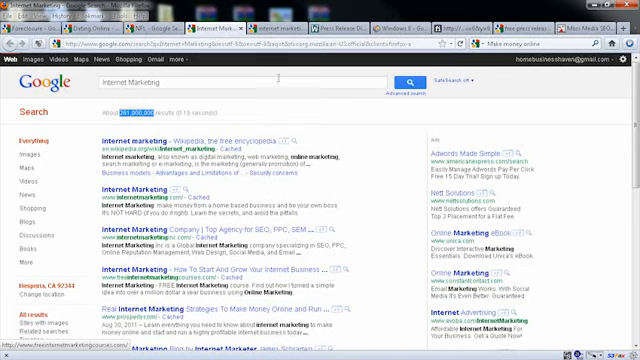
Search Google for 'internet marketing failure rate' and scroll the results
{"action": "type", "text": "internet marketing failure rate"}
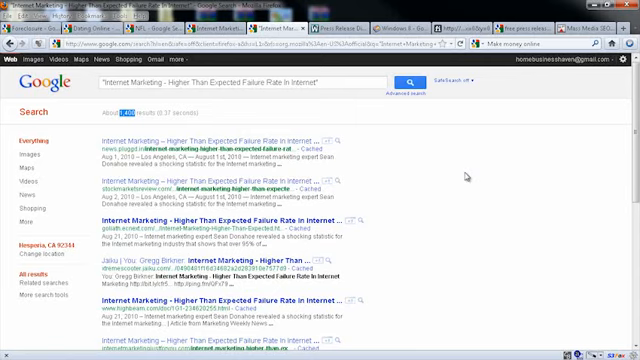
{"action": "scroll", "scroll_direction": "down", "scroll_amount": 3}
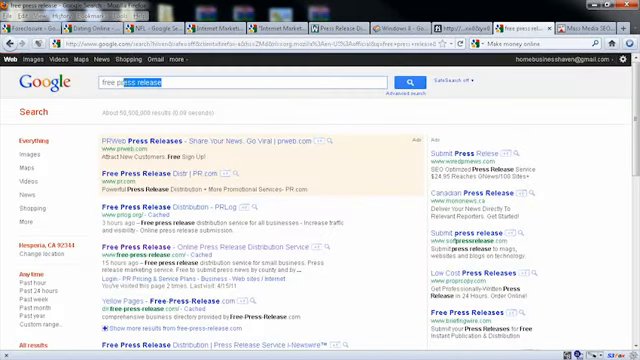
{"action": "scroll", "scroll_direction": "down", "scroll_amount": 3}
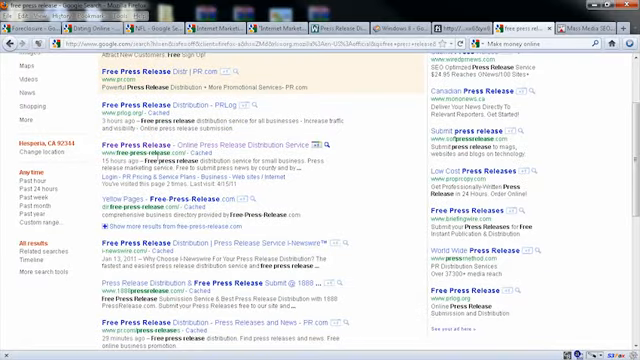
{"action": "scroll", "scroll_direction": "down", "scroll_amount": 3}
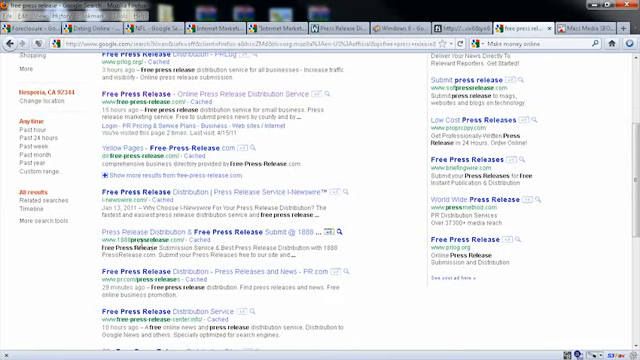
{"action": "scroll", "scroll_direction": "down", "scroll_amount": 3}
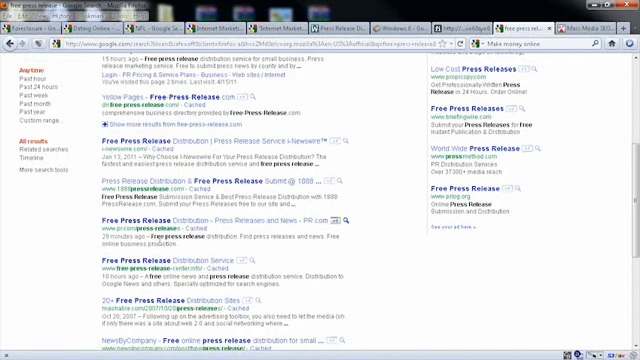
{"action": "scroll", "scroll_direction": "down", "scroll_amount": 3}
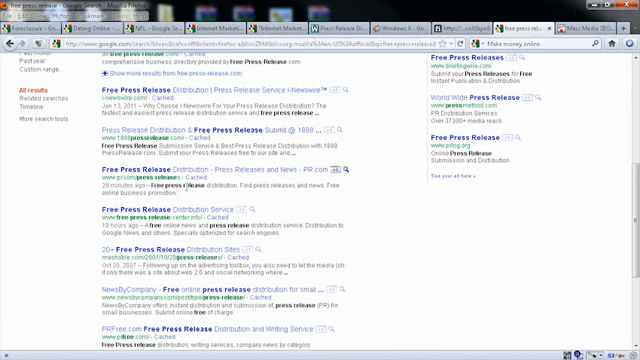
{"action": "scroll", "scroll_direction": "up", "scroll_amount": 3}
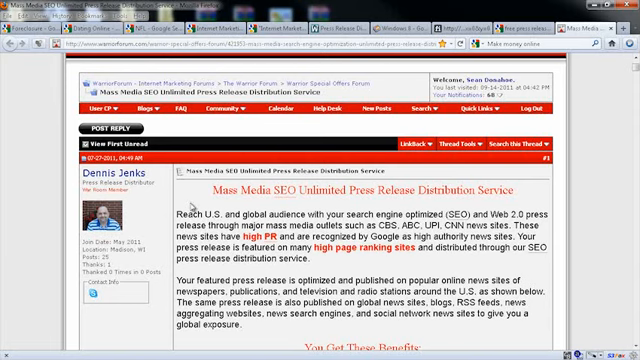
{"action": "scroll", "scroll_direction": "down", "scroll_amount": 3}
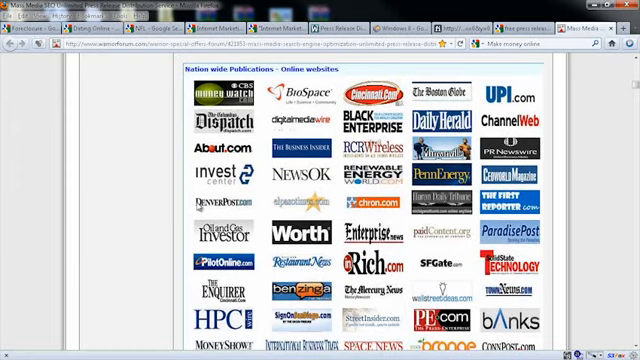
{"action": "scroll", "scroll_direction": "down", "scroll_amount": 3}
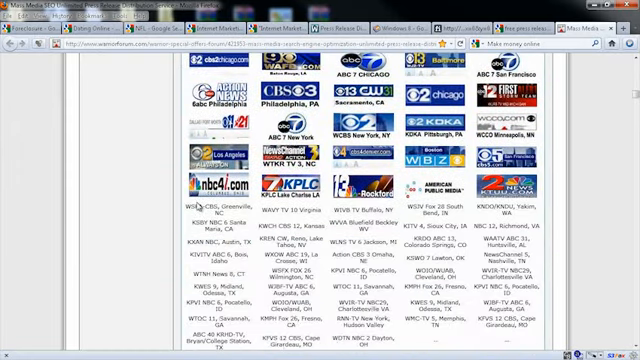
{"action": "scroll", "scroll_direction": "down", "scroll_amount": 3}
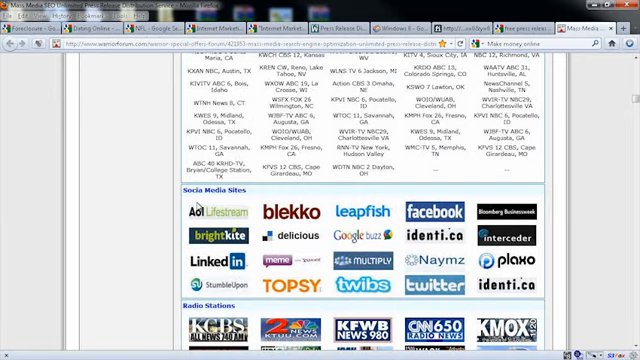
{"action": "scroll", "scroll_direction": "down", "scroll_amount": 3}
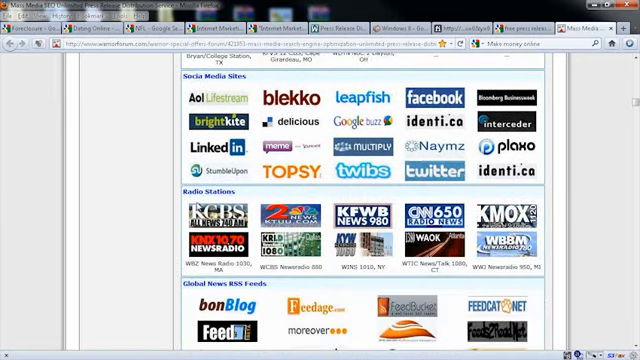
{"action": "scroll", "scroll_direction": "down", "scroll_amount": 3}
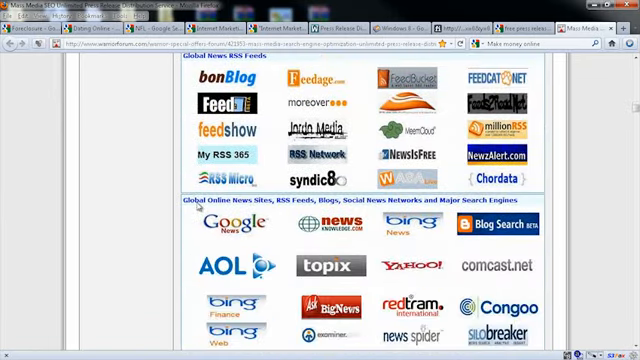
{"action": "scroll", "scroll_direction": "down", "scroll_amount": 3}
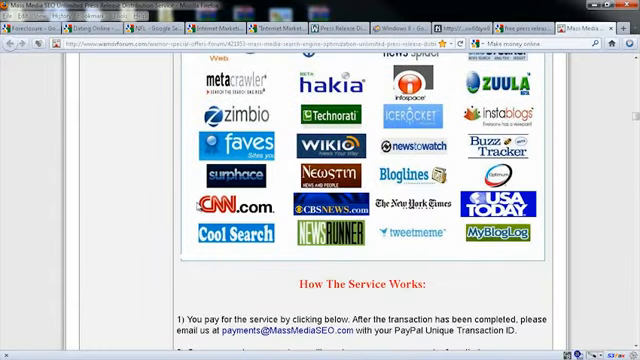
{"action": "scroll", "scroll_direction": "down", "scroll_amount": 3}
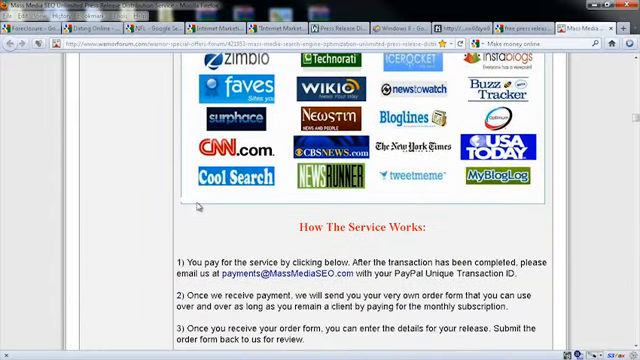
{"action": "scroll", "scroll_direction": "down", "scroll_amount": 3}
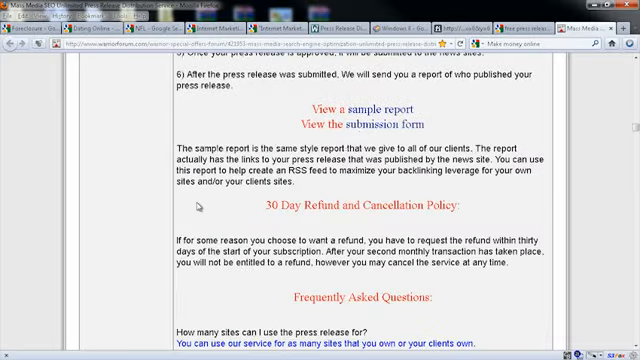
{"action": "scroll", "scroll_direction": "down", "scroll_amount": 3}
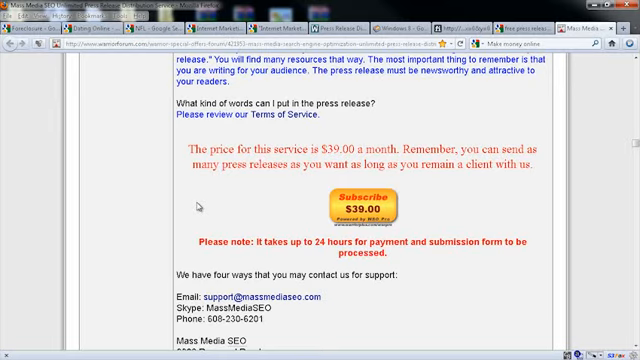
{"action": "scroll", "scroll_direction": "down", "scroll_amount": 3}
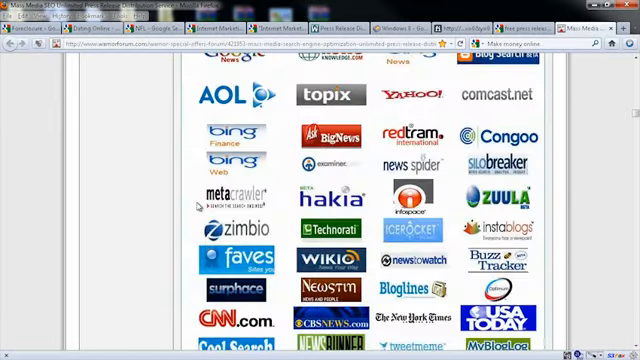
{"action": "scroll", "scroll_direction": "down", "scroll_amount": 3}
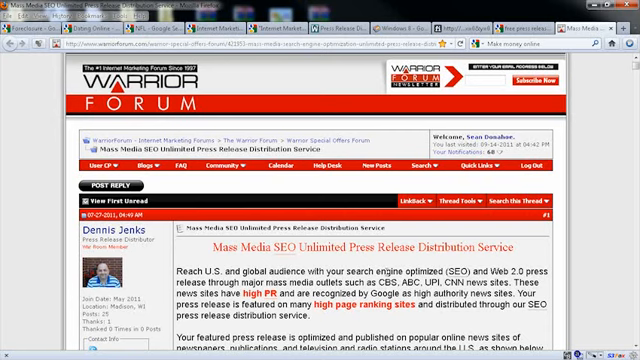
{"action": "mouse_move", "coordinate": [448, 8]}
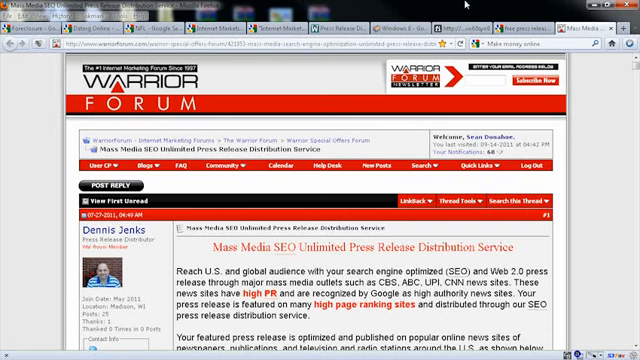